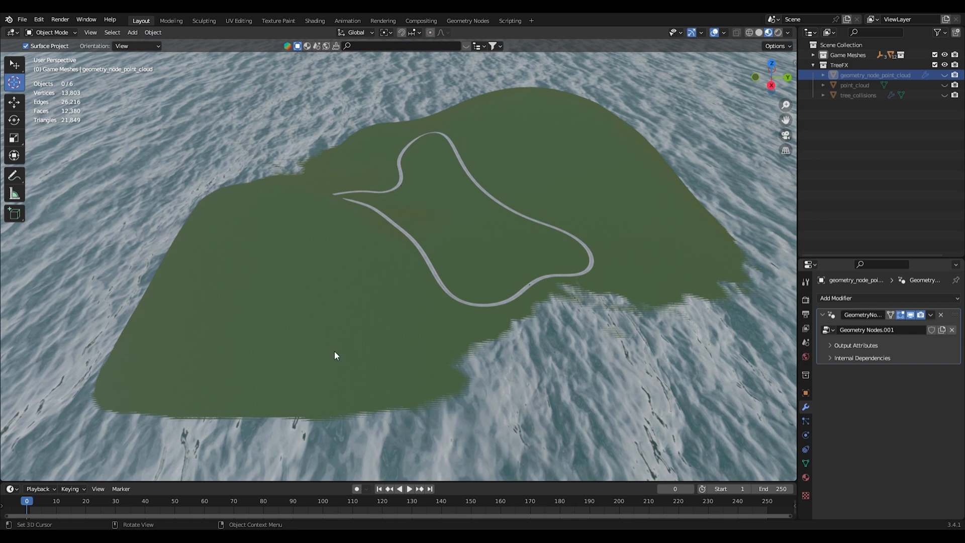
mouse_move(723, 151)
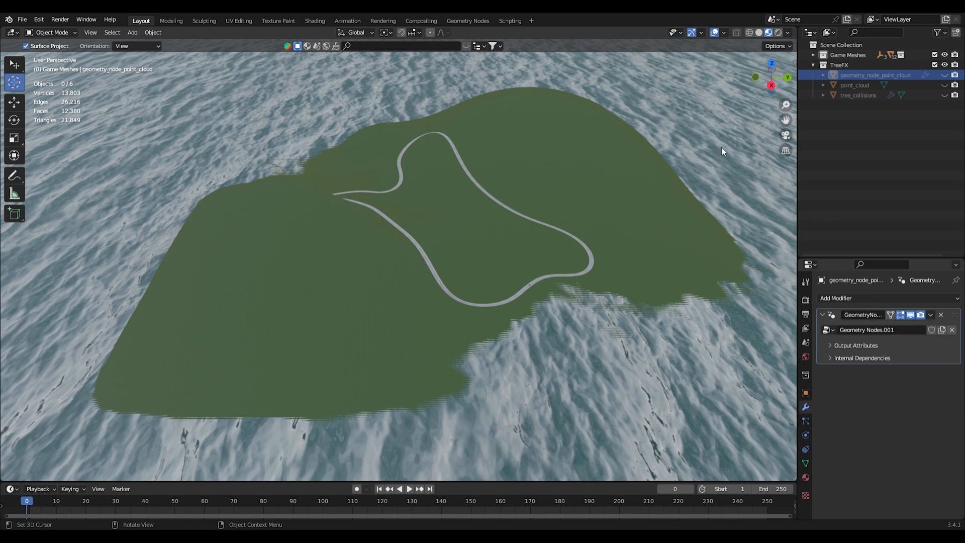
mouse_move(537, 219)
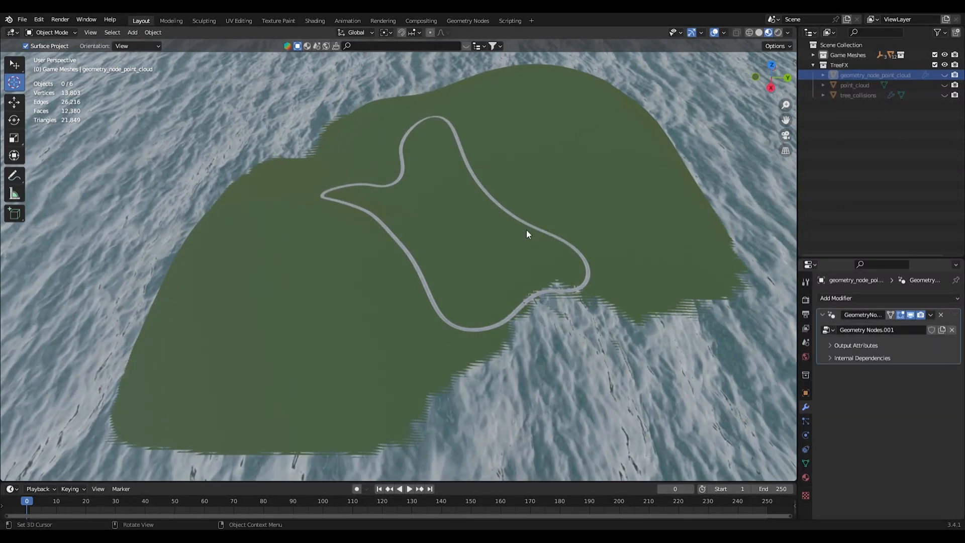
mouse_move(509, 196)
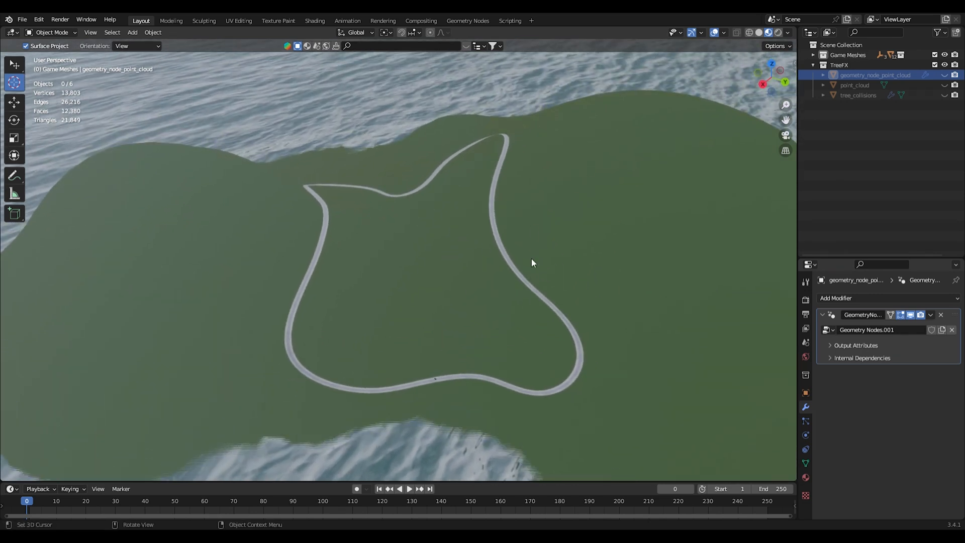
mouse_move(525, 321)
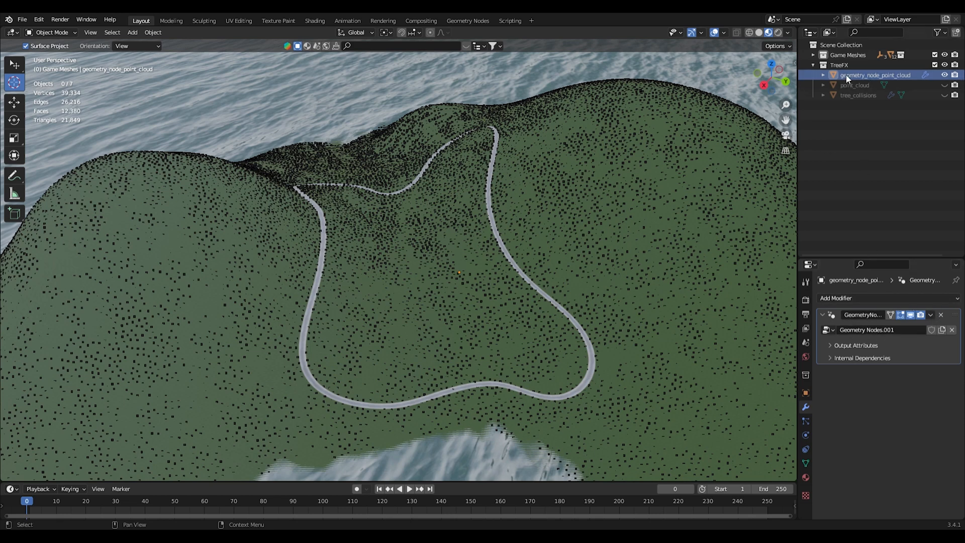
mouse_move(886, 81)
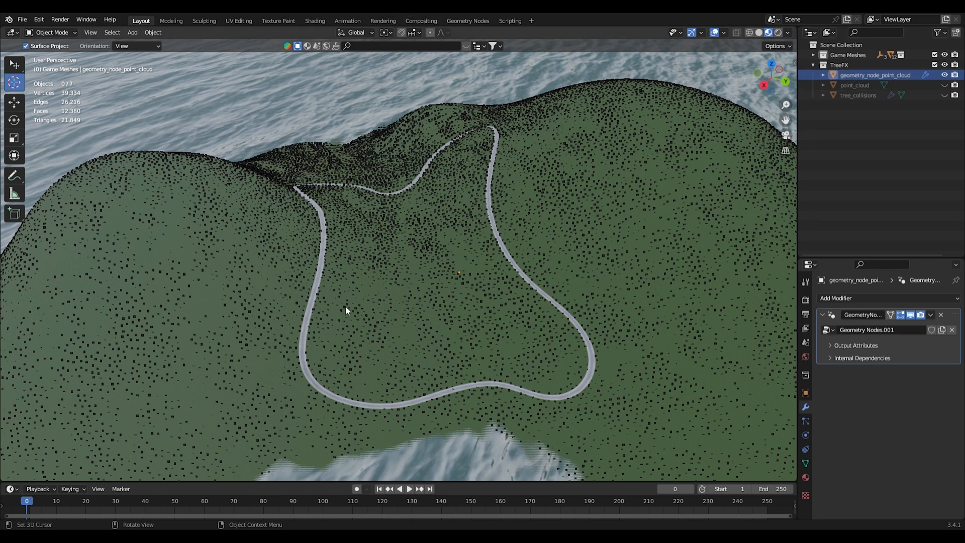
mouse_move(223, 260)
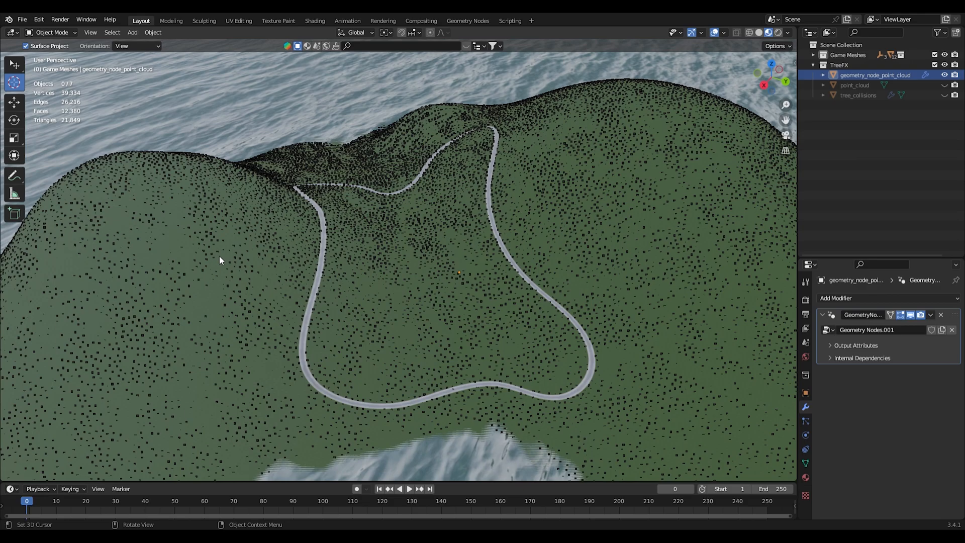
mouse_move(373, 324)
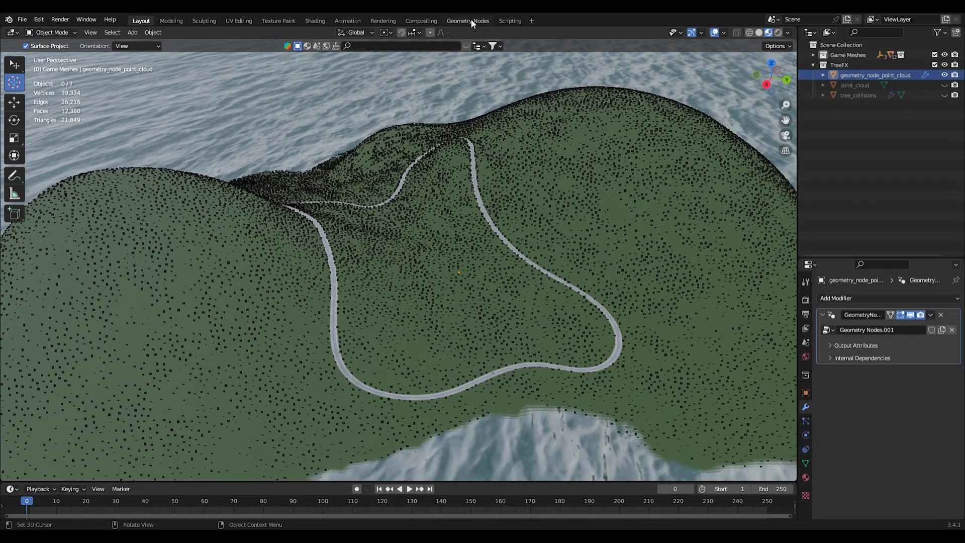
Step: Select geometry_node_point_cloud under TreeFX in the node workspace and paste a duplicate of it
left_click(468, 20)
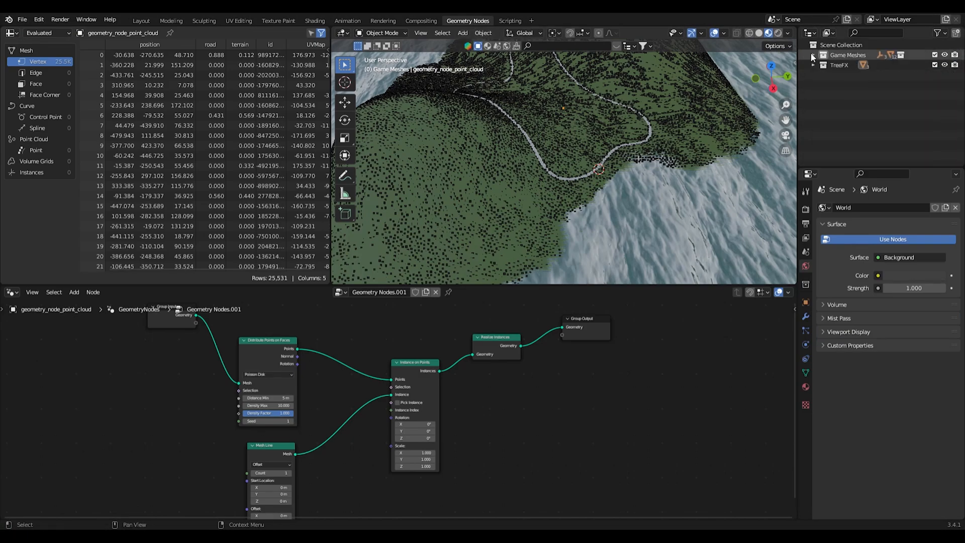
left_click(813, 64)
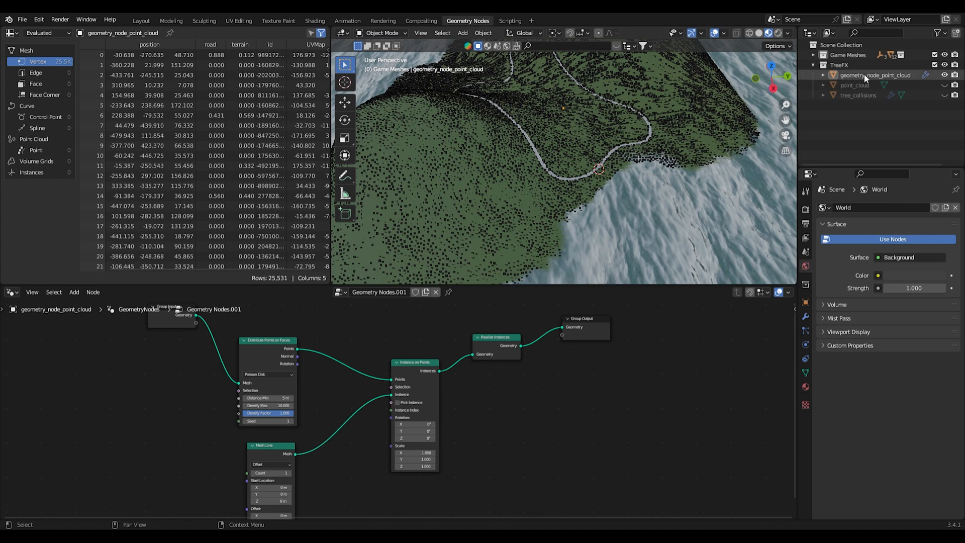
left_click(873, 75)
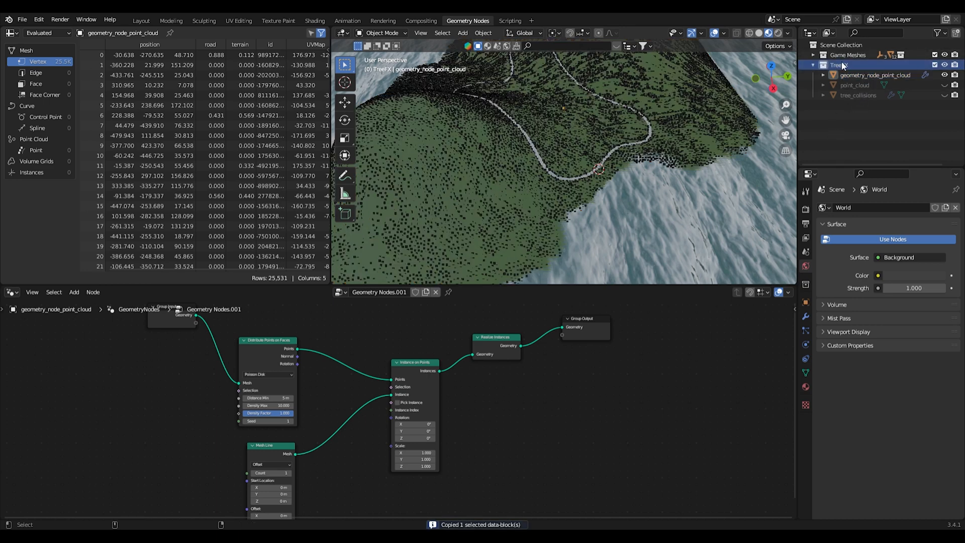
key("ctrl+v")
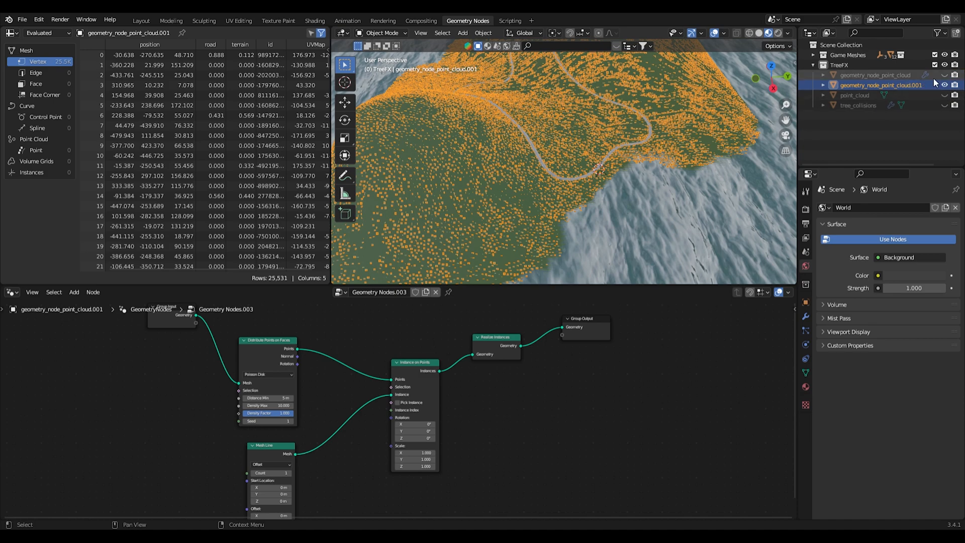
Step: Show the Geometry Nodes.003 modifier of the duplicate geometry_node_point_cloud.001
left_click(805, 316)
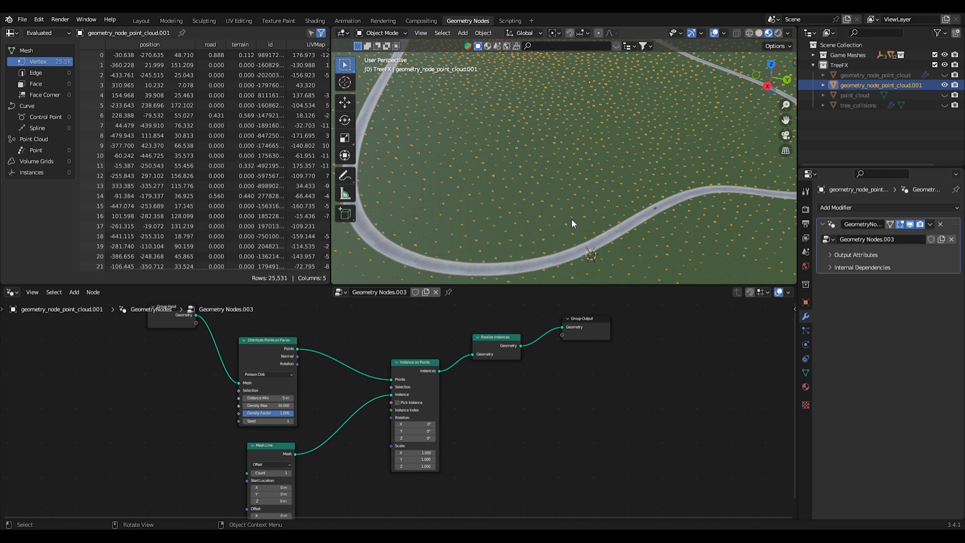
mouse_move(347, 473)
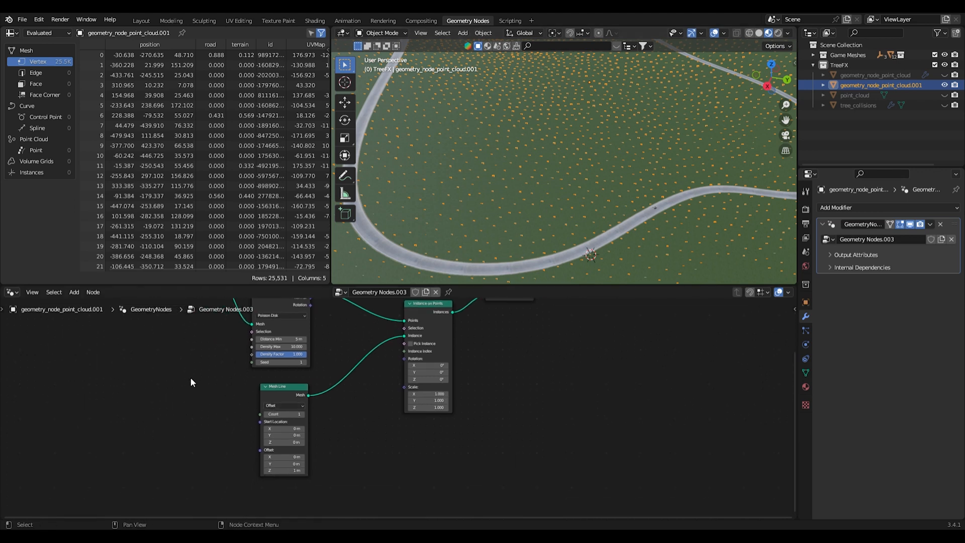
Step: Add a Cylinder mesh node to the Geometry Nodes.003 tree beside Mesh Line
left_click(73, 291)
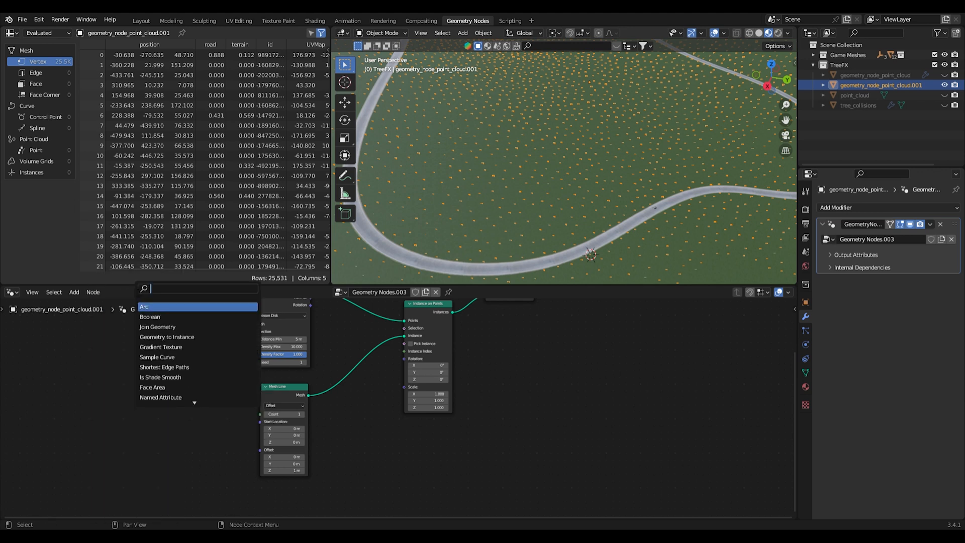
type("cy")
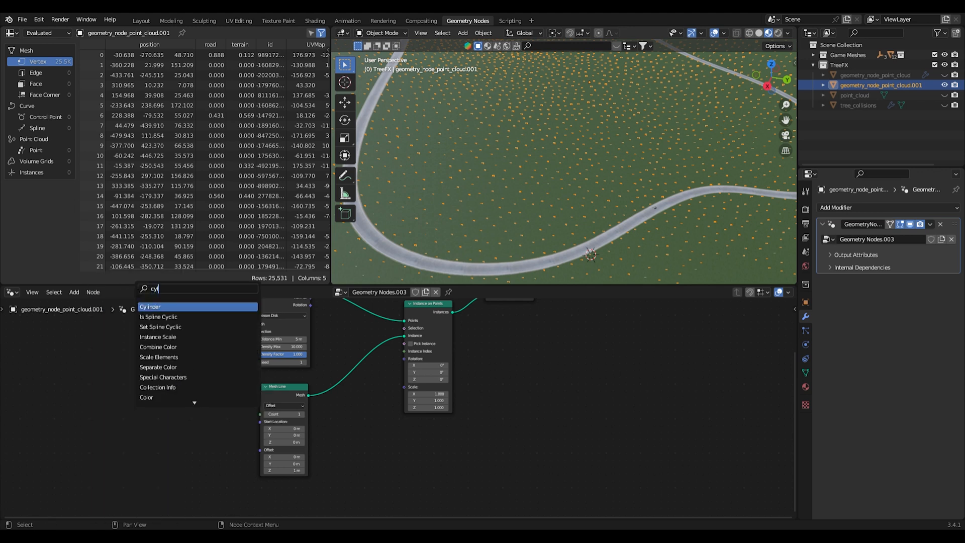
left_click(150, 307)
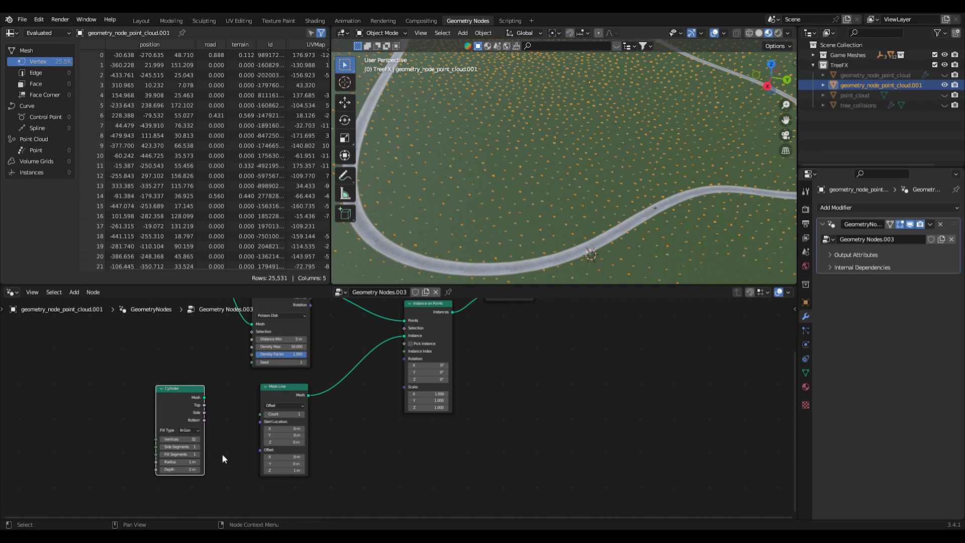
mouse_move(185, 440)
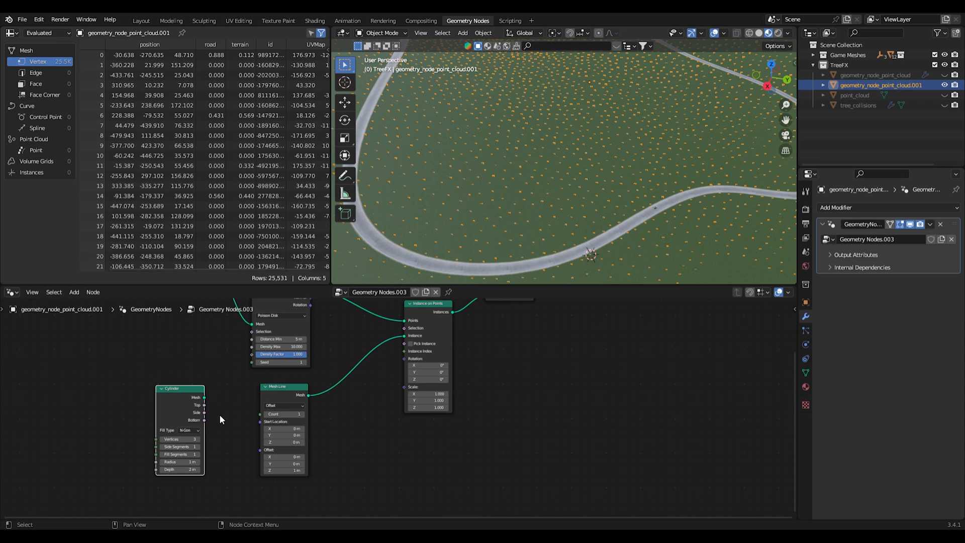
mouse_move(194, 440)
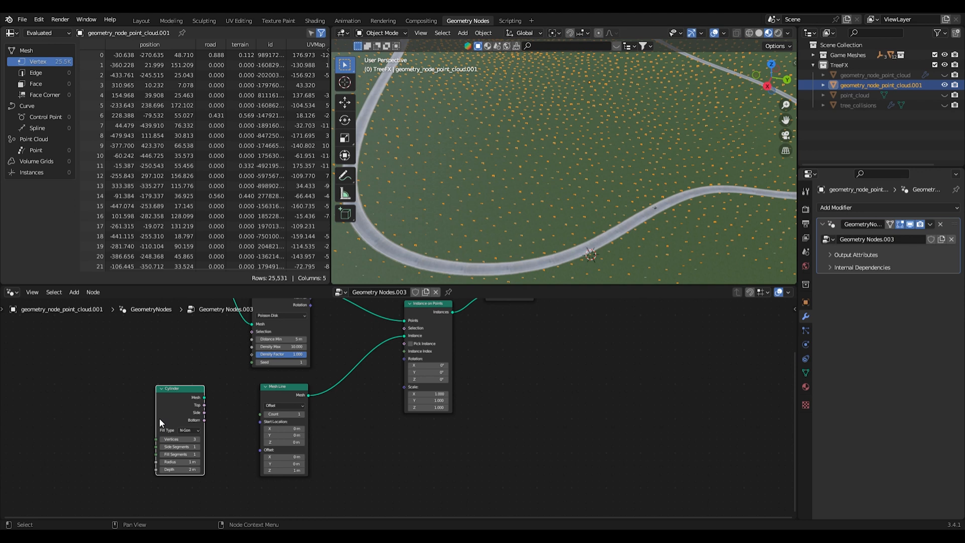
mouse_move(163, 415)
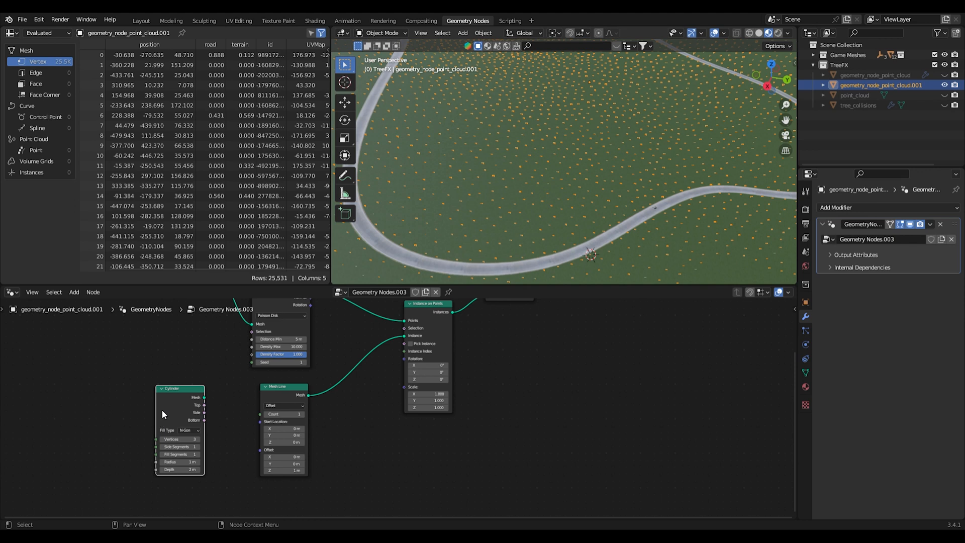
mouse_move(187, 418)
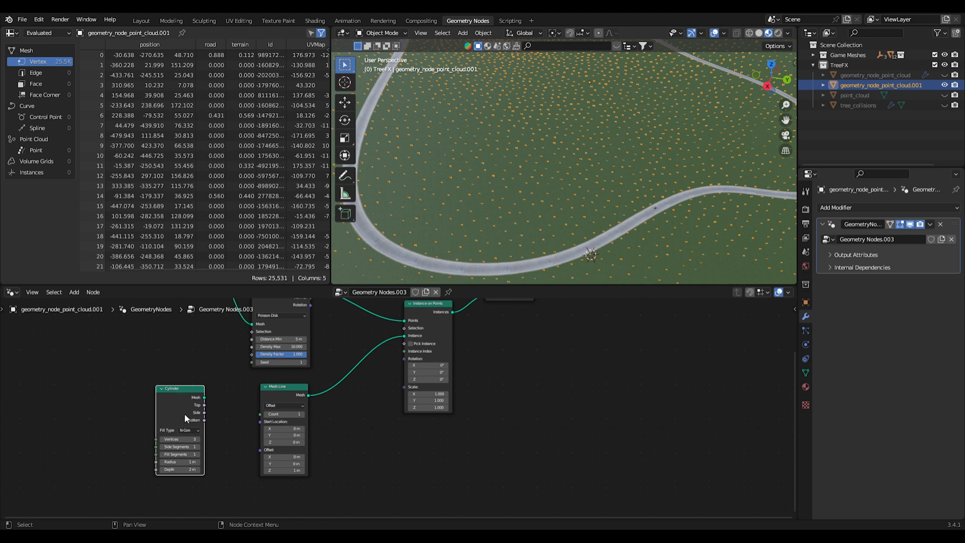
mouse_move(206, 399)
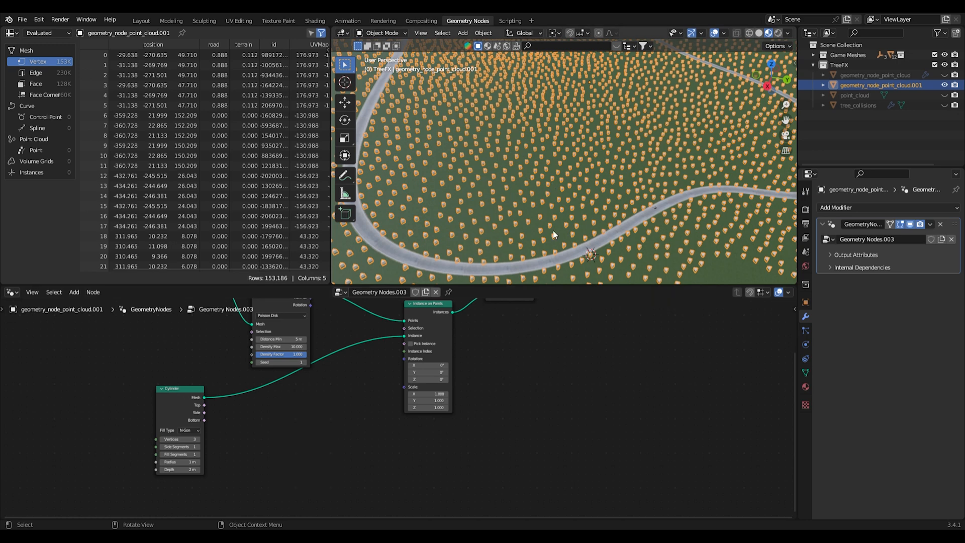
Step: Position the Cylinder node and set its Radius to 0.3 m, leaving Depth at 2 m
key("shift+d")
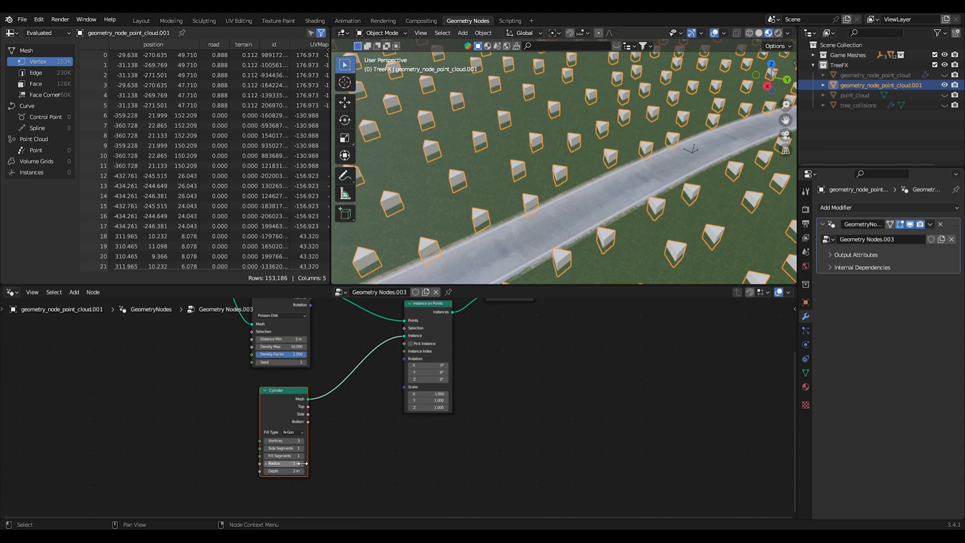
left_click(284, 462)
type("0.3")
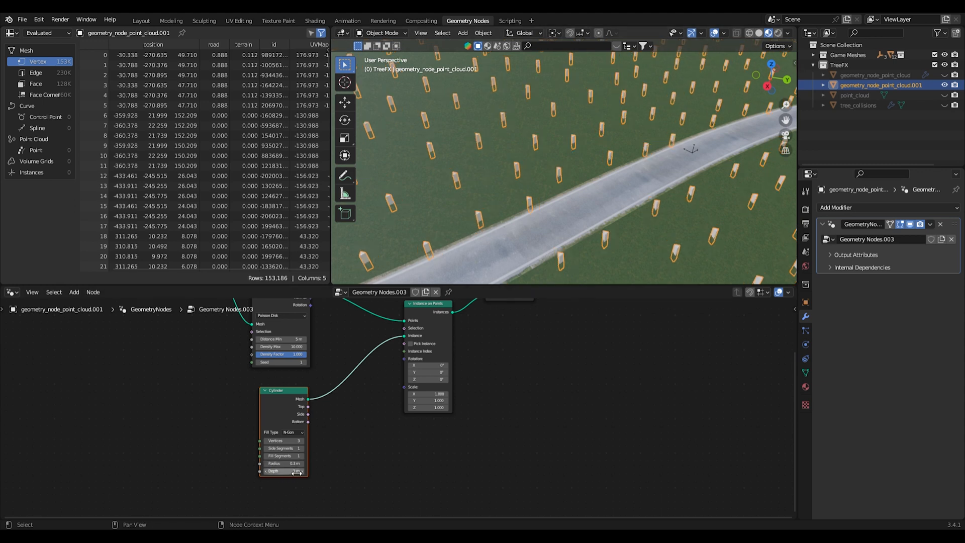
left_click_drag(283, 470, 301, 470)
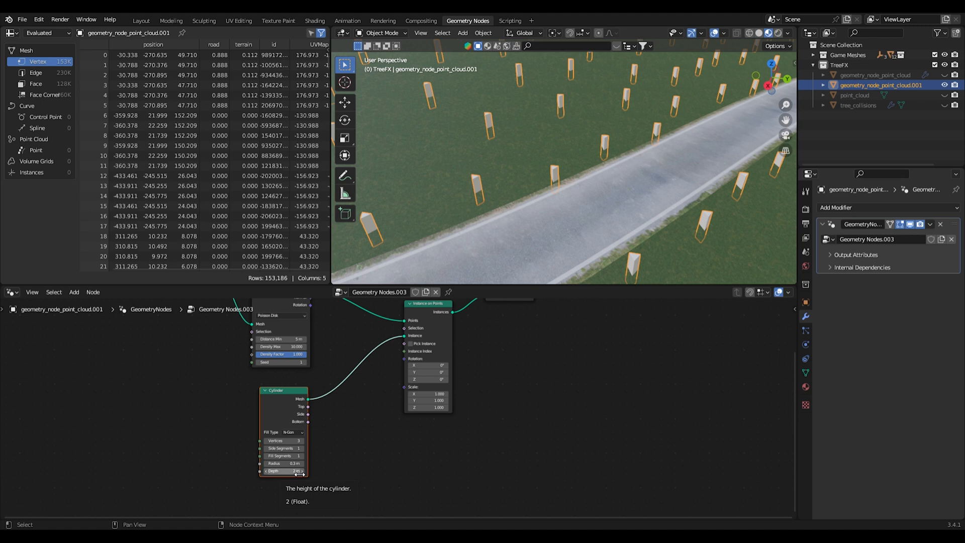
mouse_move(327, 418)
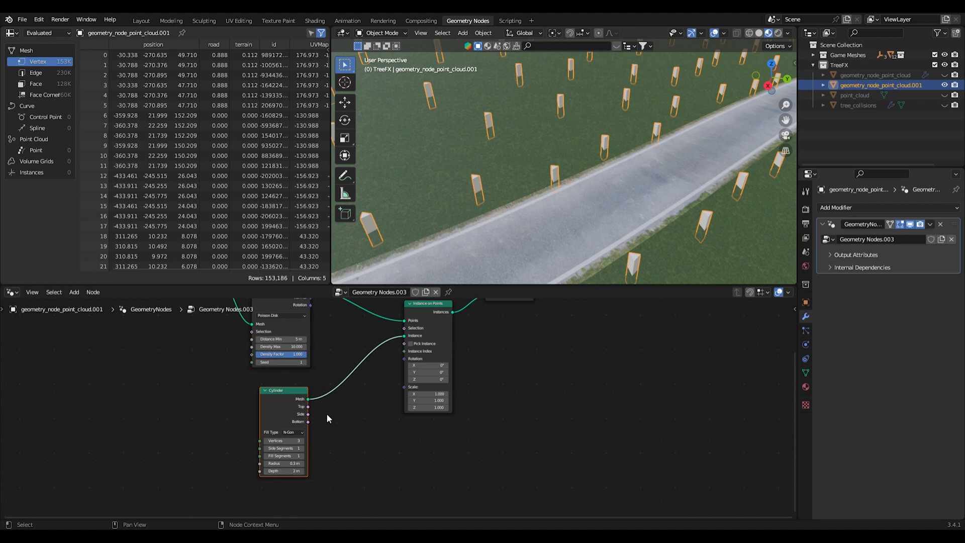
mouse_move(283, 470)
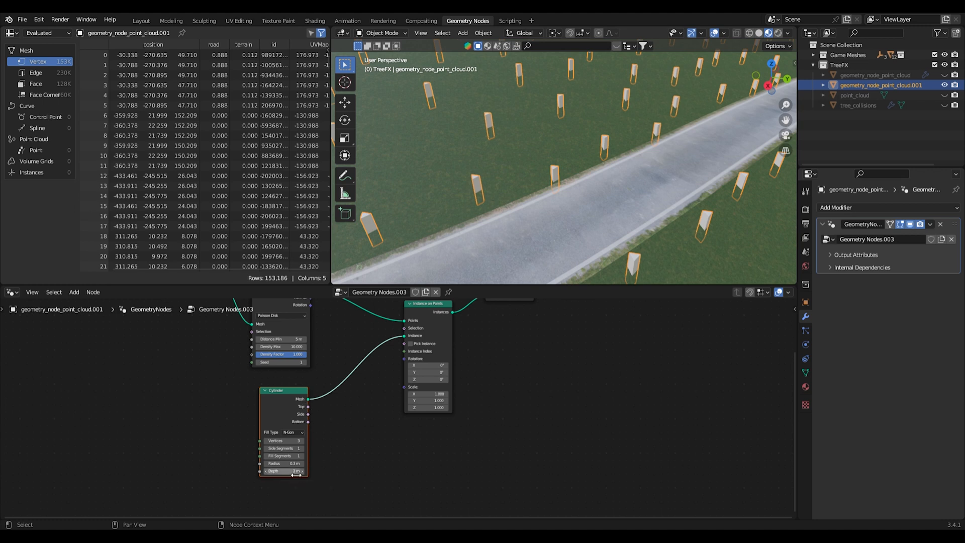
Step: Set the Cylinder node Depth to 10 m for tall posts
left_click(283, 471)
type("10")
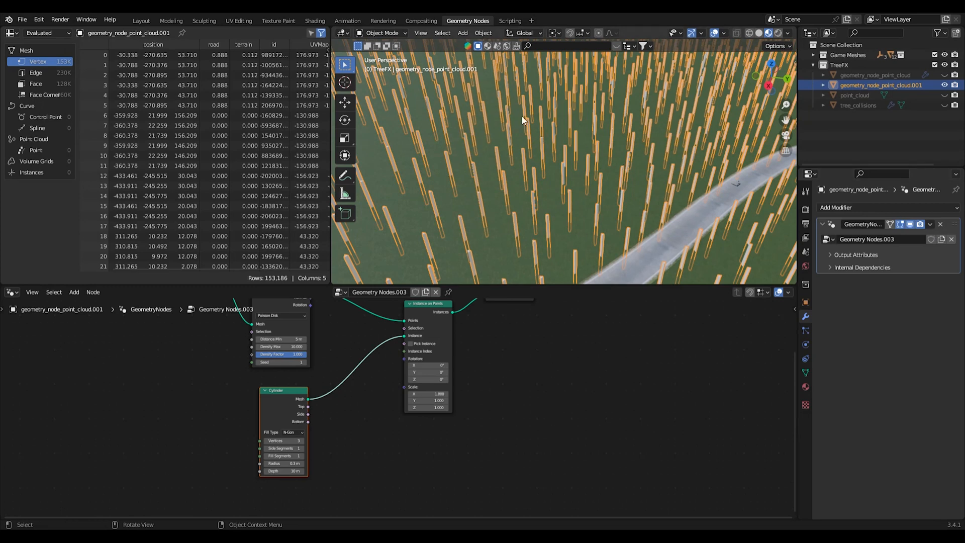
mouse_move(572, 134)
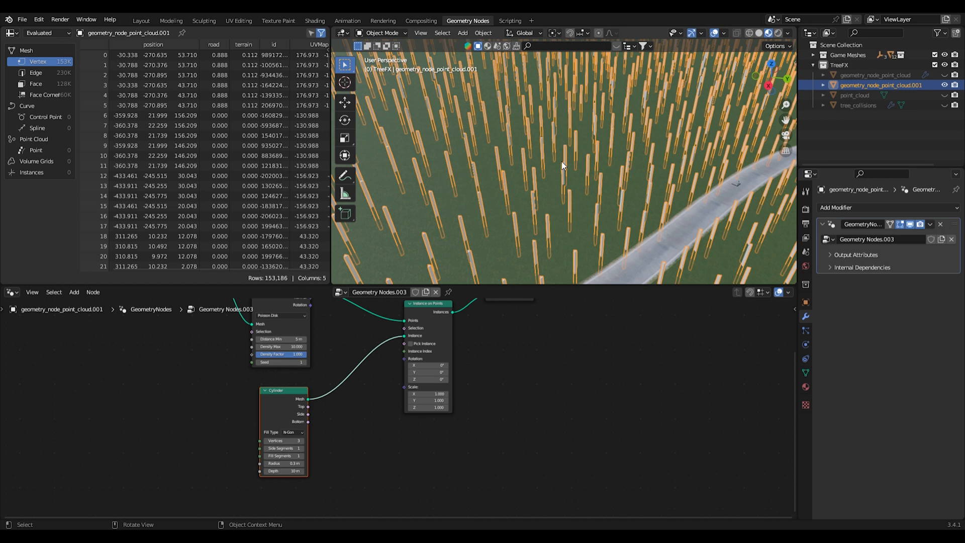
mouse_move(536, 210)
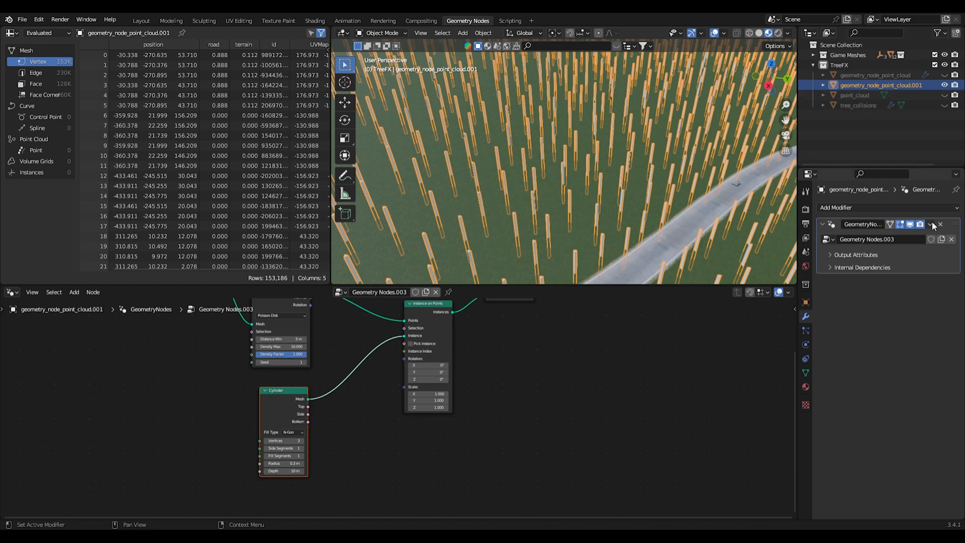
Step: Apply the Geometry Nodes modifier and inspect the resulting post mesh in Edit Mode from the Layout workspace
left_click(930, 224)
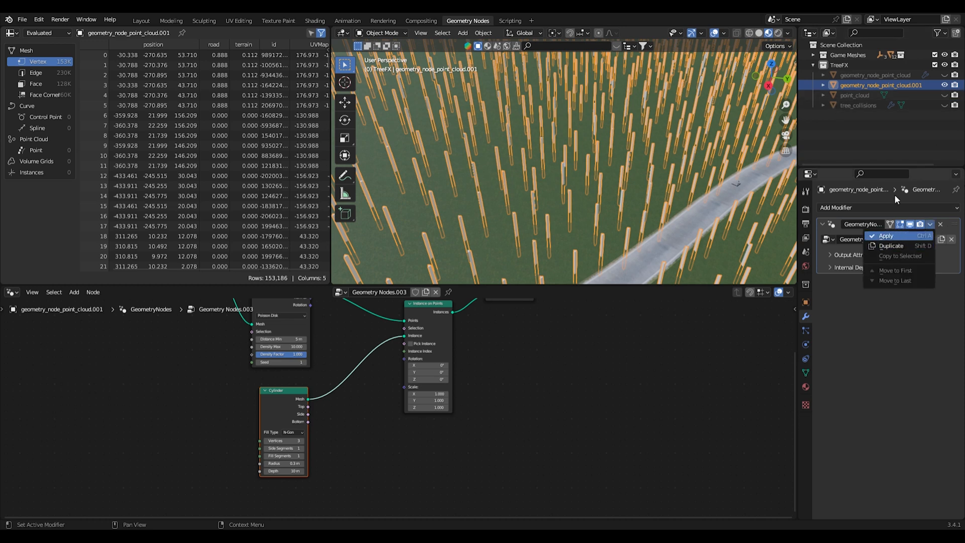
mouse_move(790, 205)
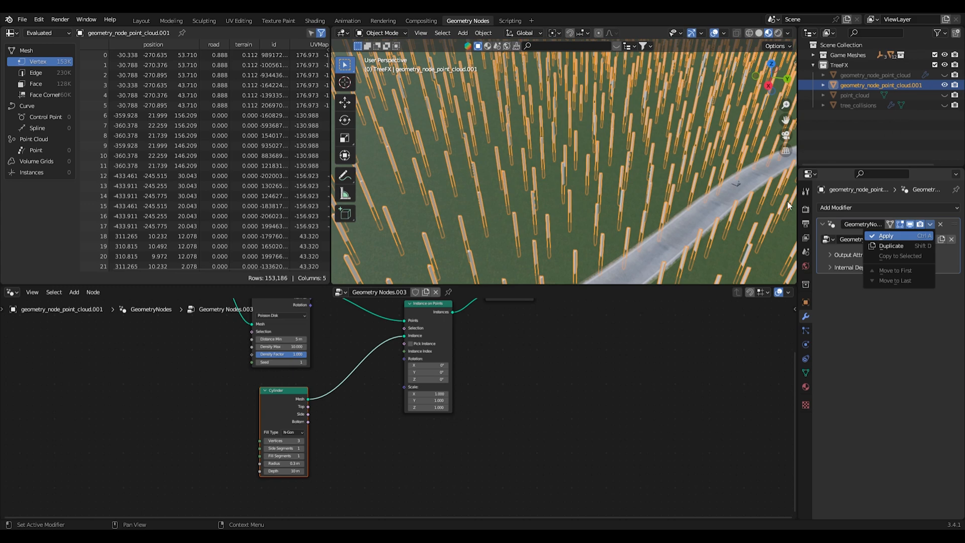
left_click(886, 236)
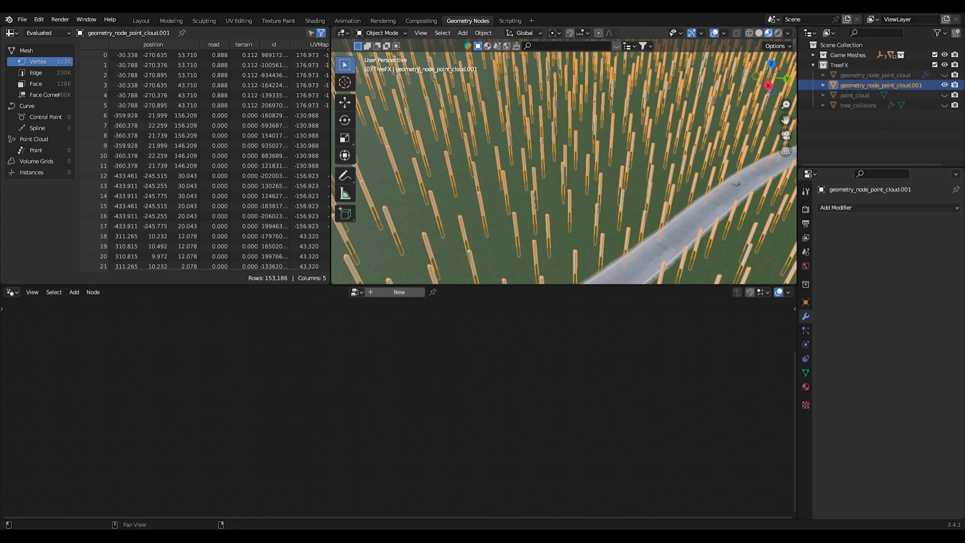
left_click(140, 20)
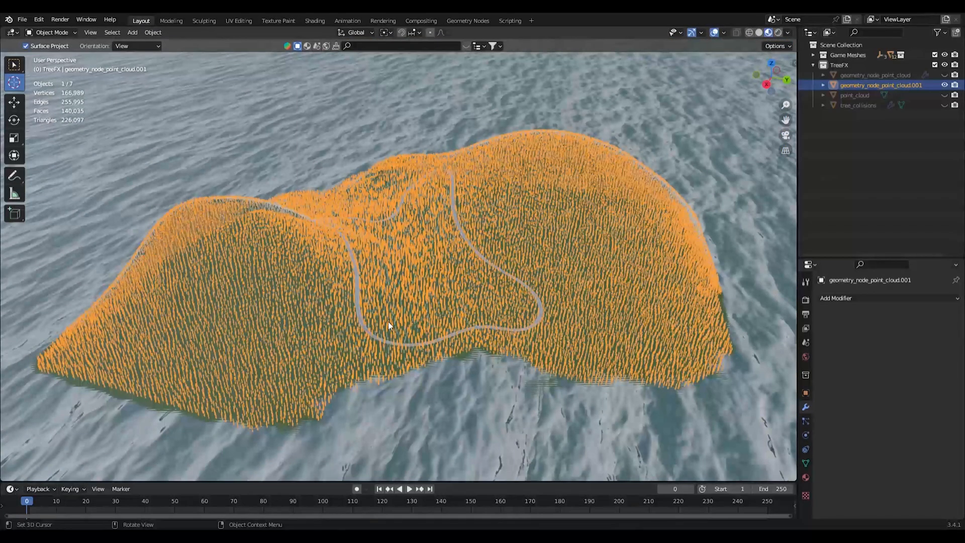
key("Tab")
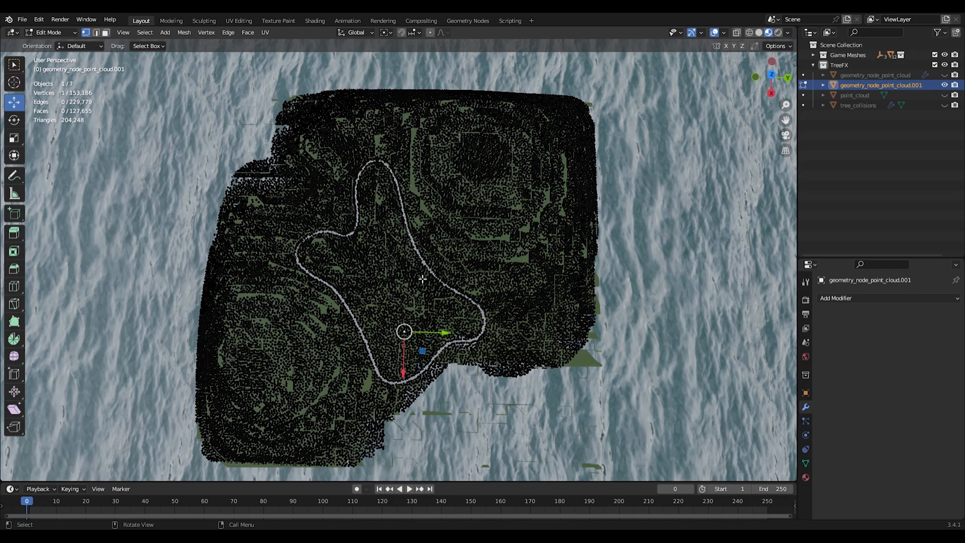
mouse_move(466, 360)
type("1WALL")
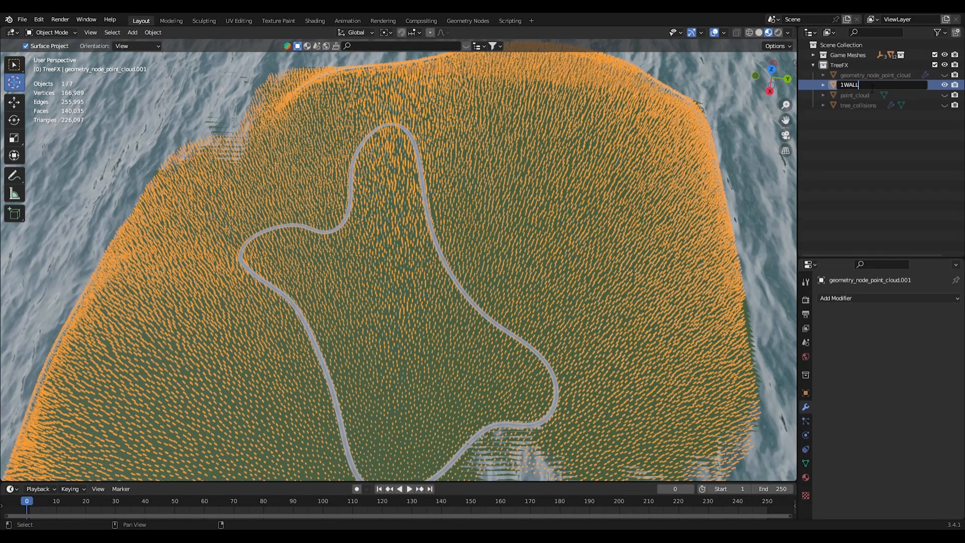
Step: Rename the applied tree mesh object to 1WALL_tree_collision_all
type("_tree_collision")
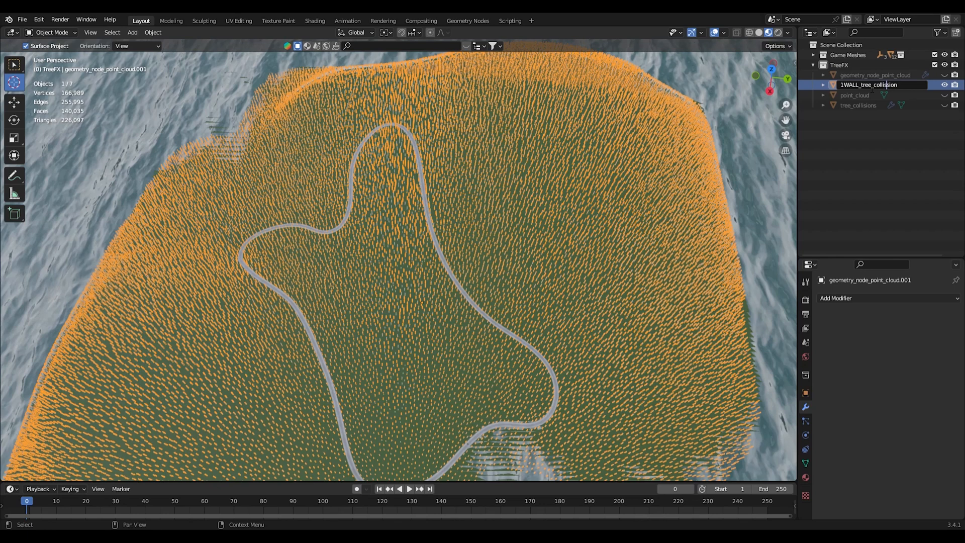
type("_all")
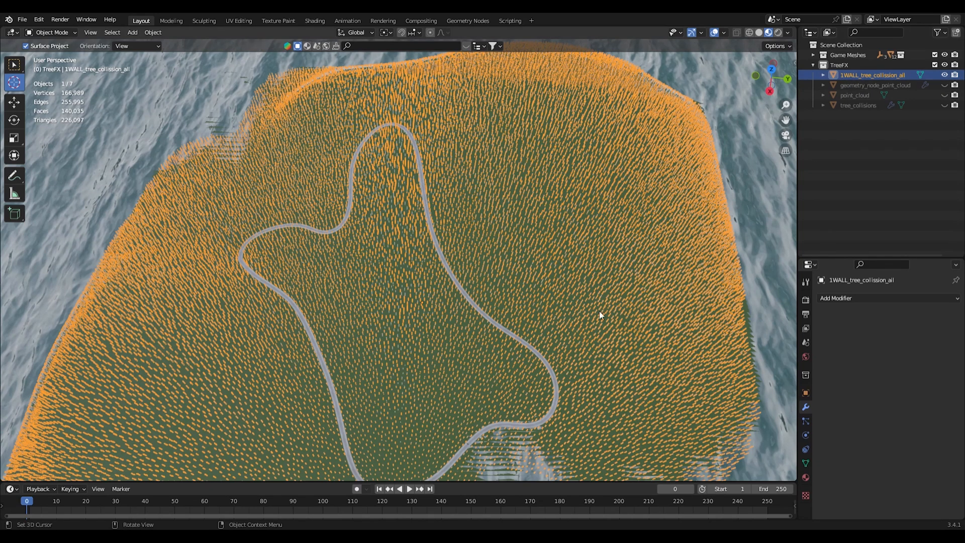
mouse_move(530, 347)
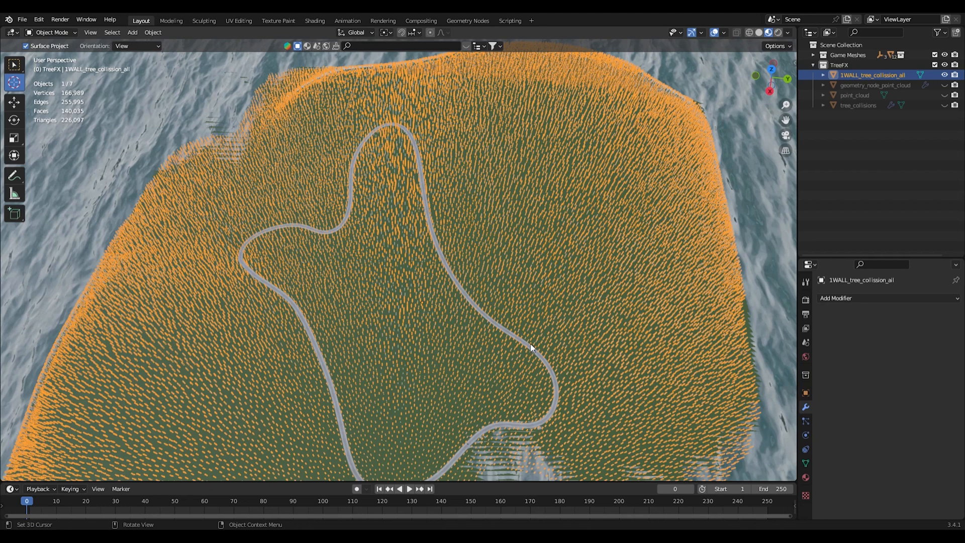
mouse_move(463, 310)
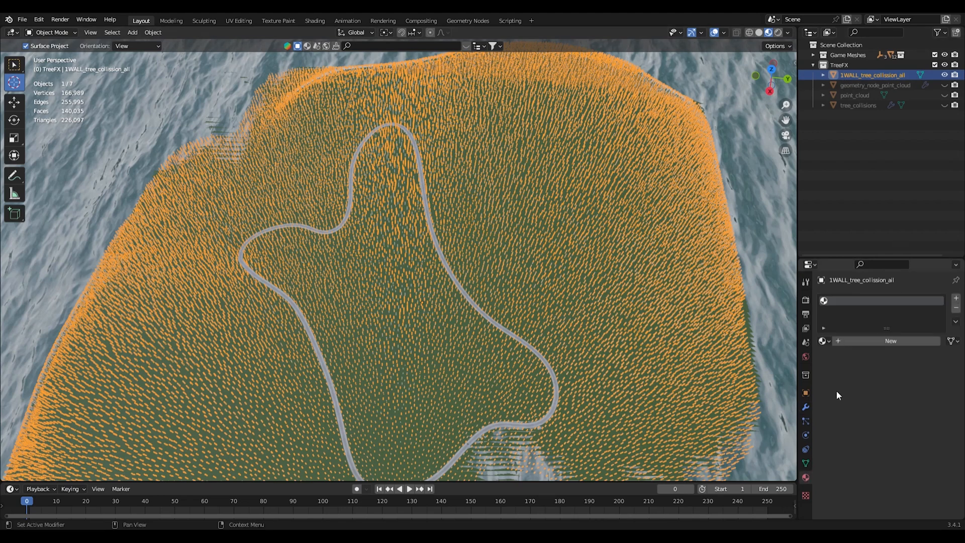
Step: Give the mesh a new material named 'invis' for an invisible collision surface
left_click(890, 341)
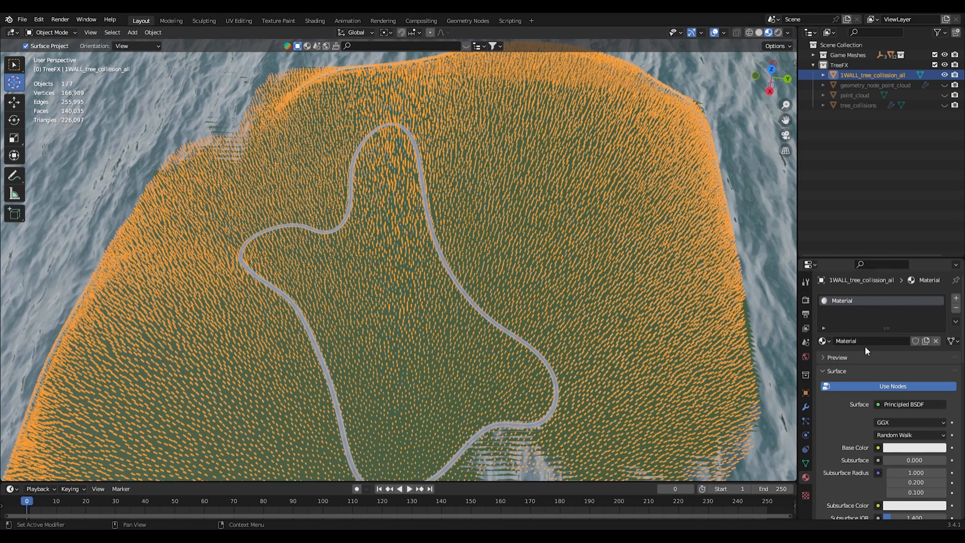
double_click(845, 341)
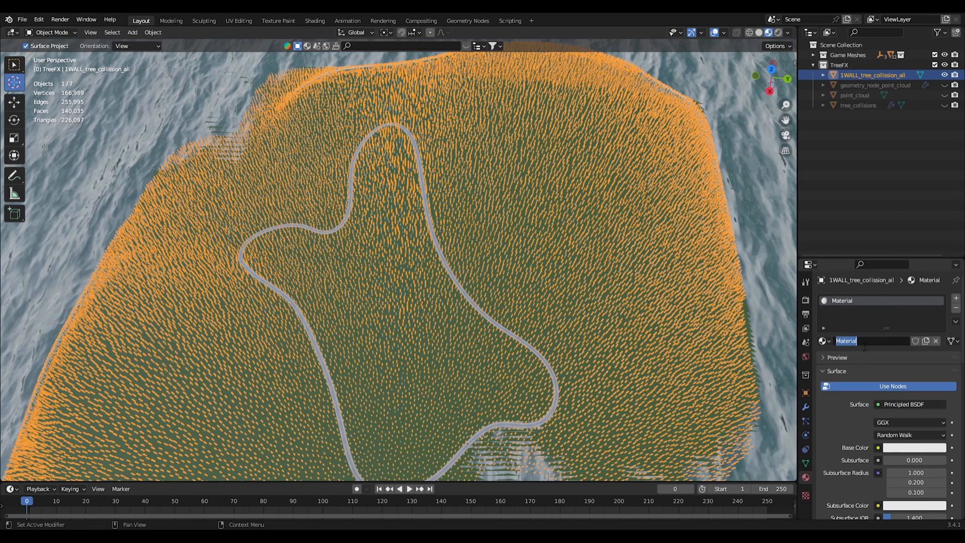
type("invis")
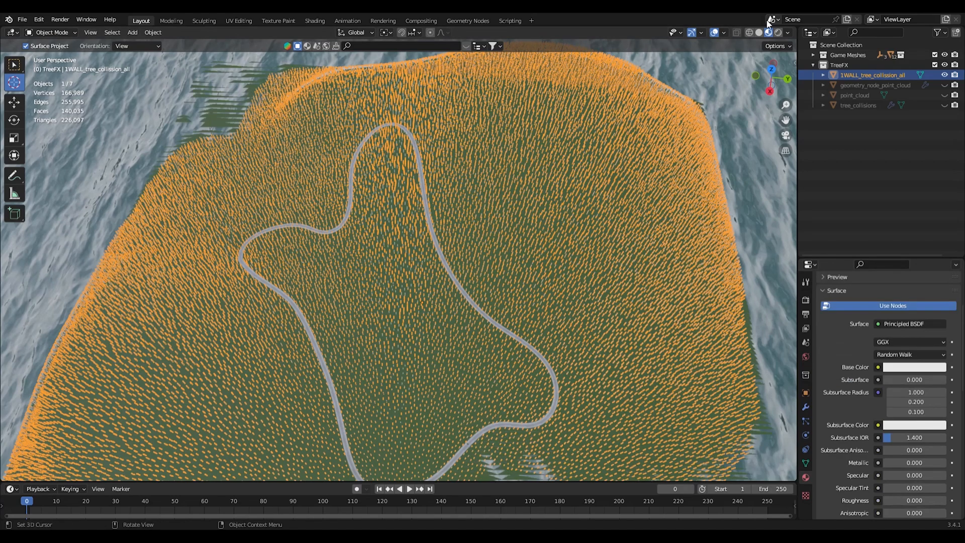
Step: Save tutorial_track.blend from top view, check the mesh in Edit Mode and select the tree_collisions collection
key("KP_7")
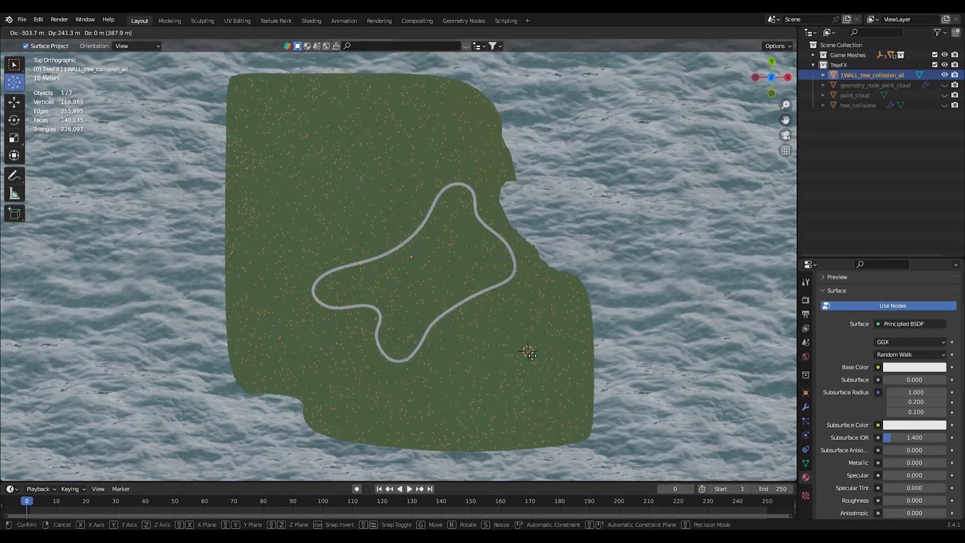
left_click(530, 356)
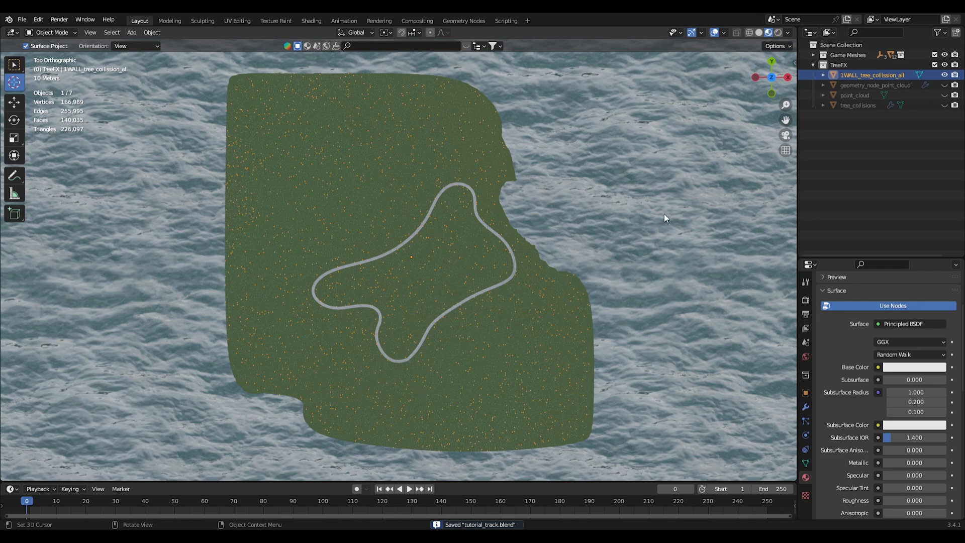
key("Tab")
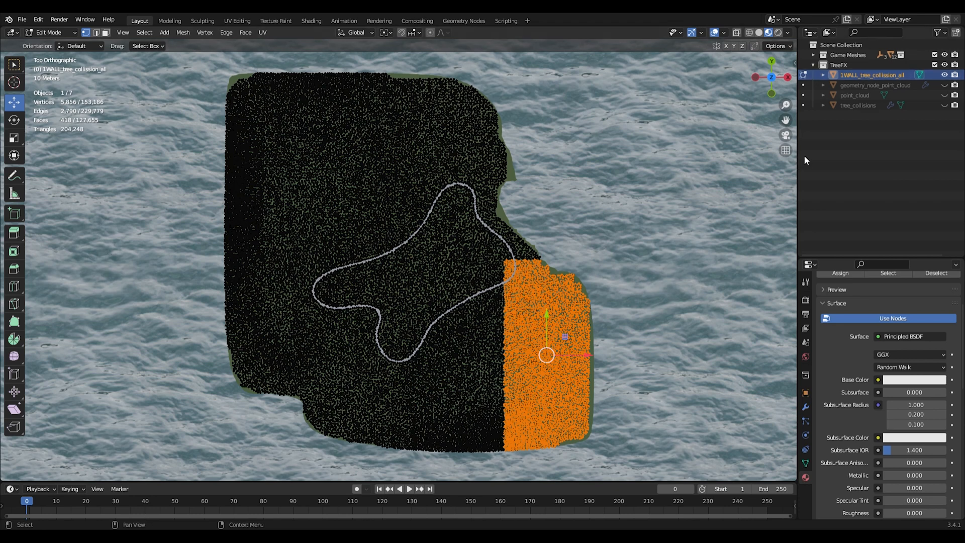
key("Tab")
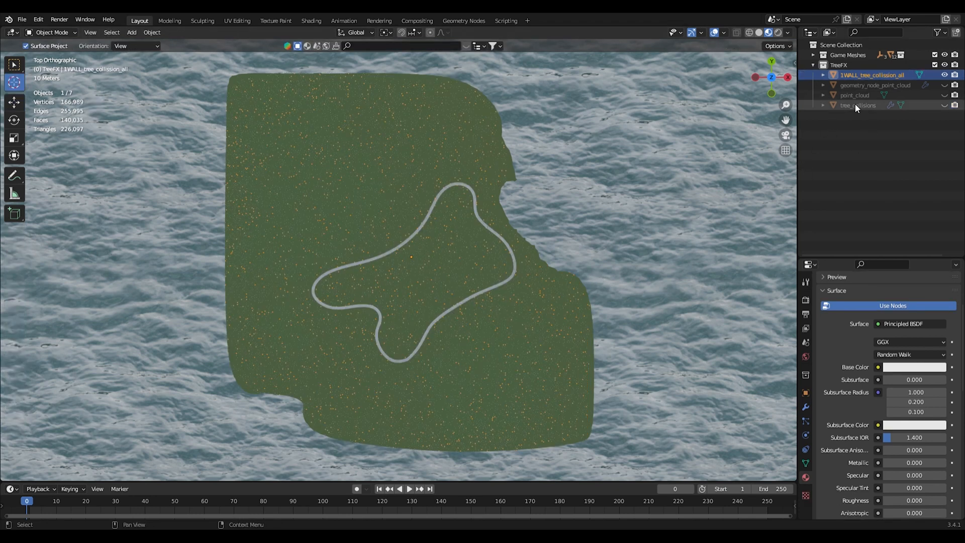
left_click(813, 55)
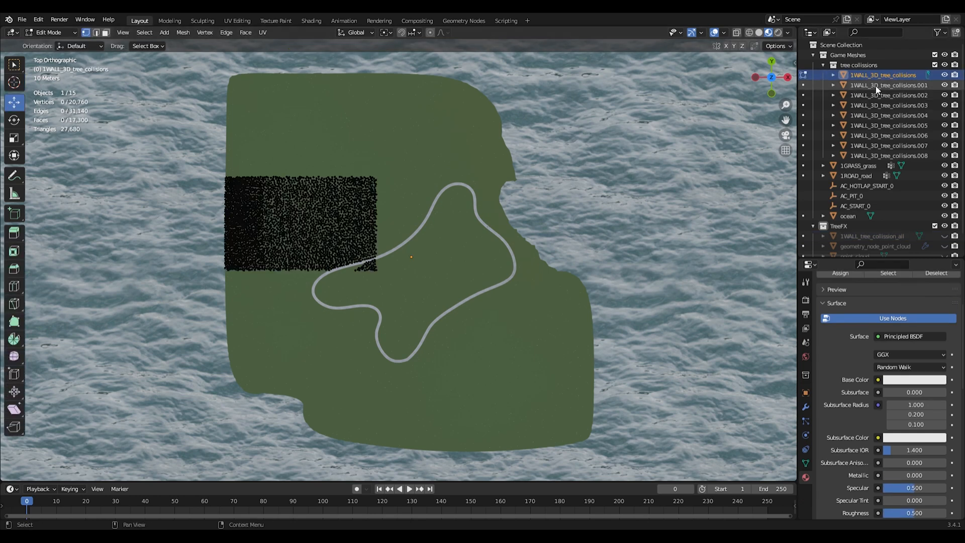
Step: View the 1WALL_3D_tree_collisions chunk objects in Edit Mode, then leave Blender for the track editor
left_click(888, 85)
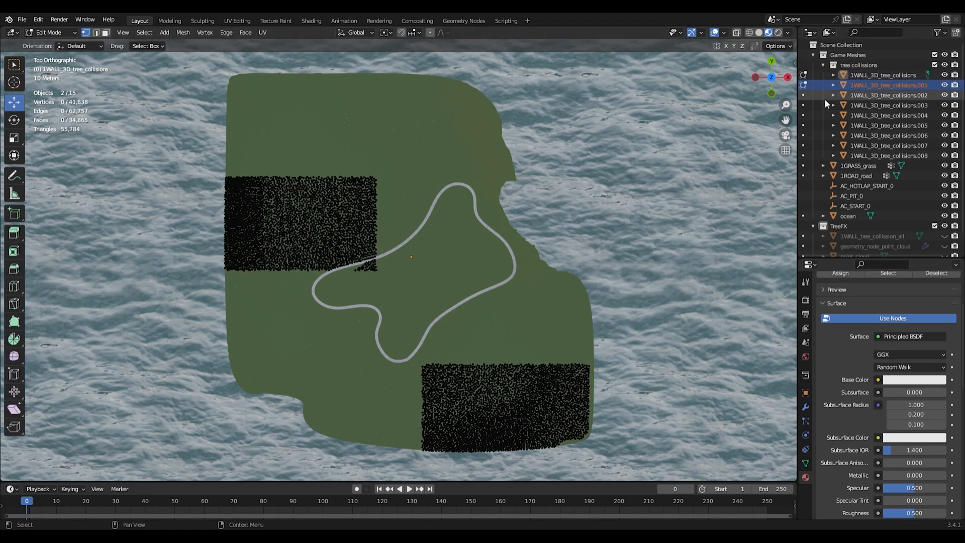
key("Tab")
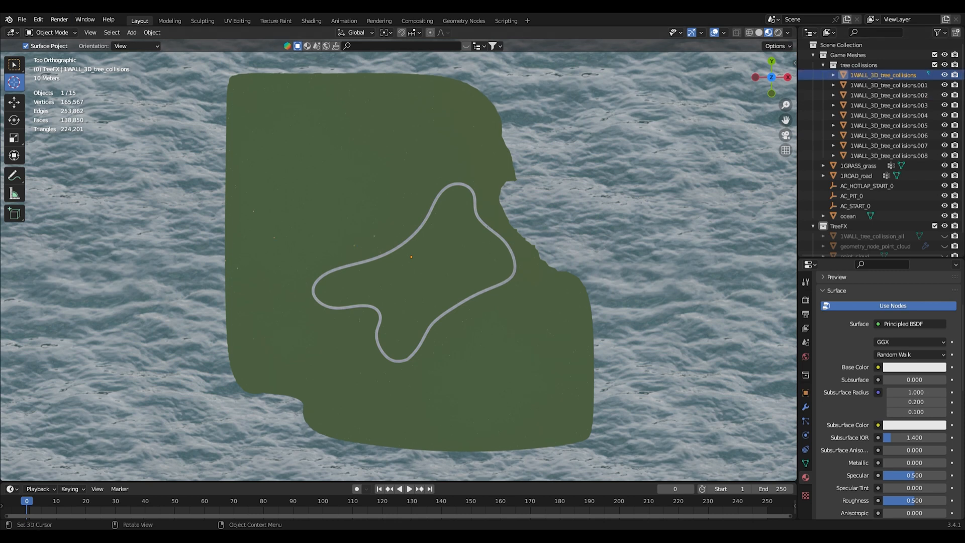
left_click(21, 19)
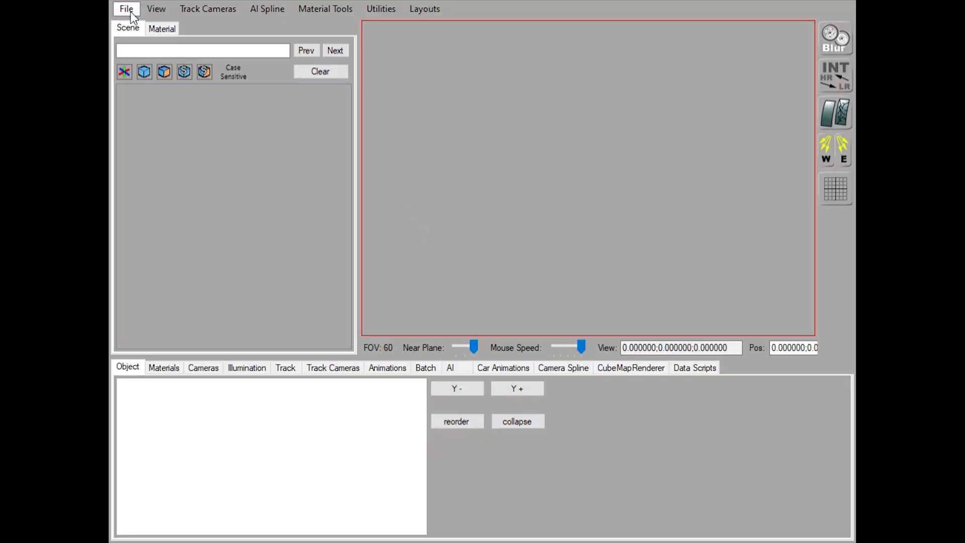
mouse_move(414, 152)
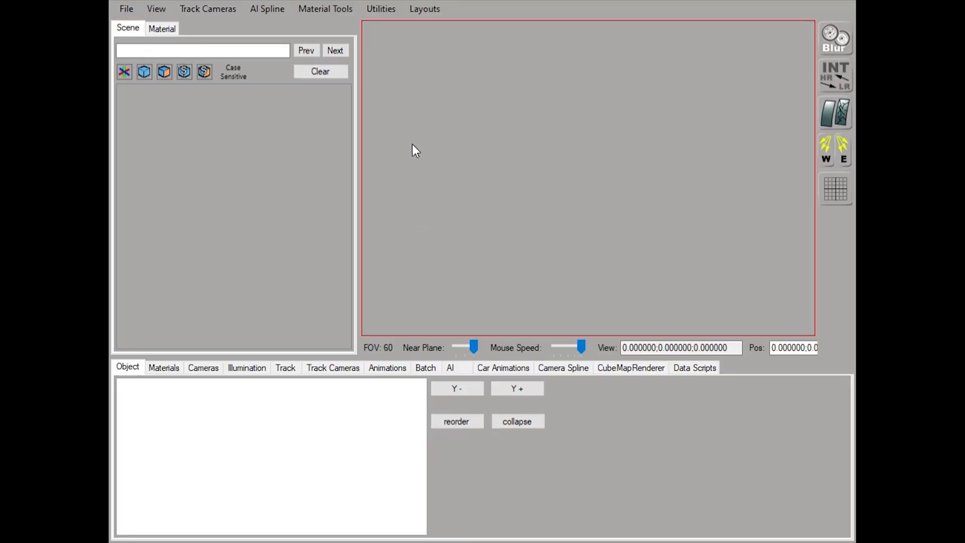
mouse_move(326, 179)
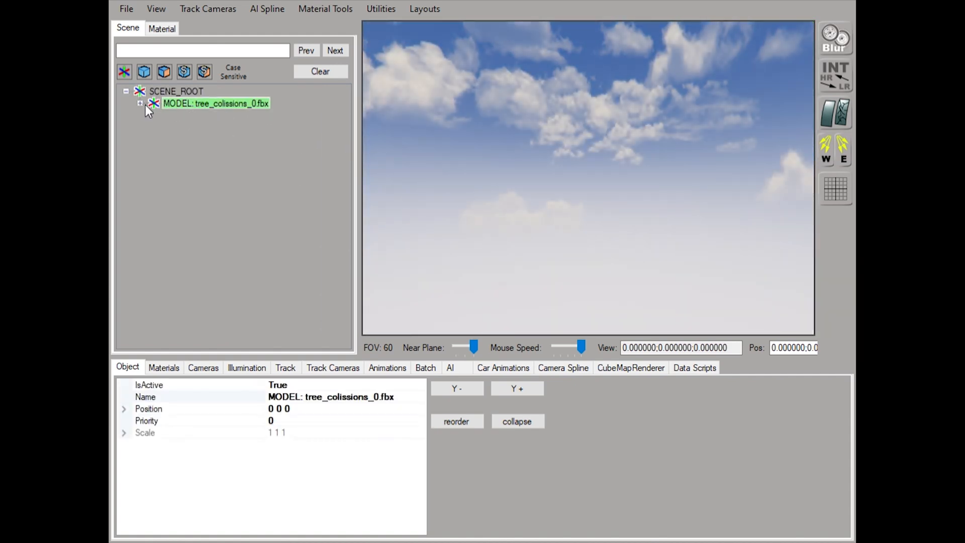
Step: Expand the loaded tree_colissions_0.fbx hierarchy and show the 1WALL_3D_tree_collisions mesh materials, invisible.004
left_click(139, 102)
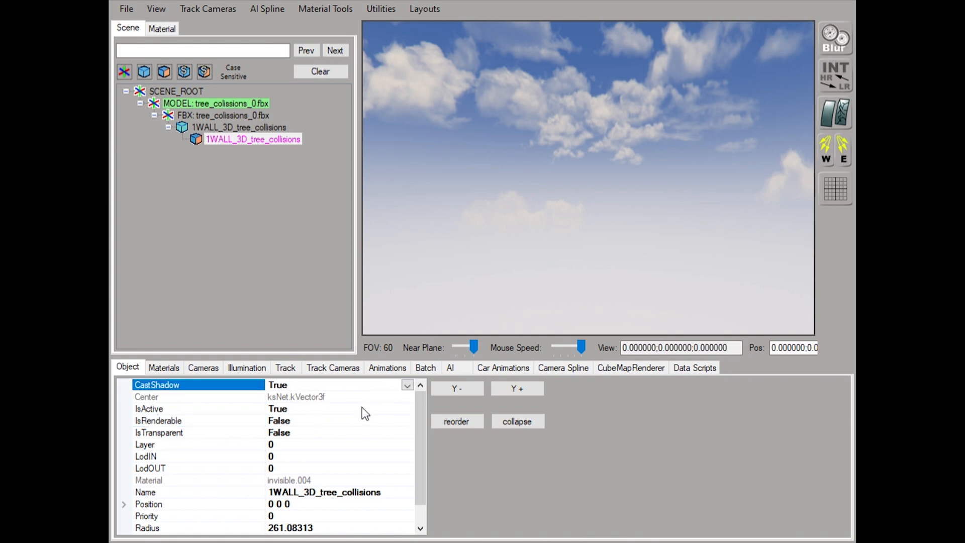
left_click(162, 368)
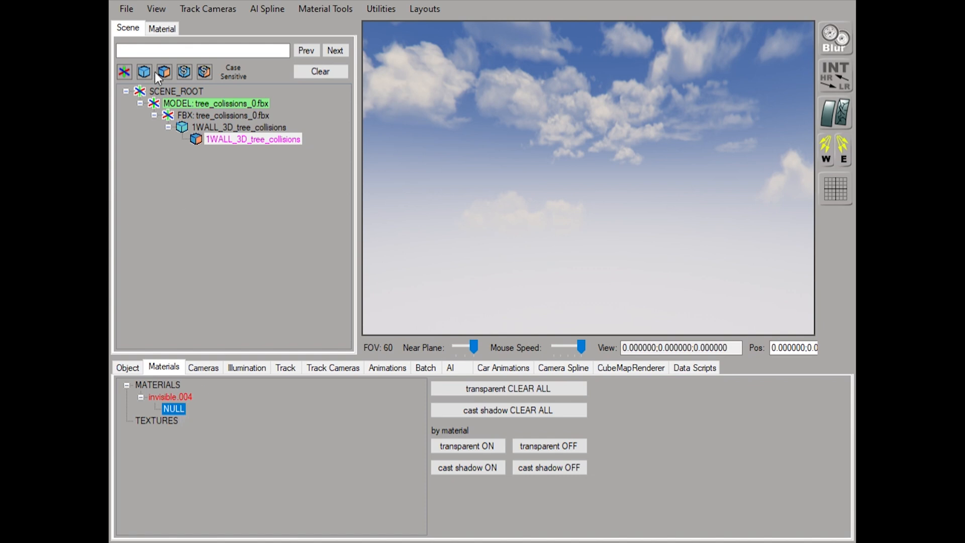
Step: Assign NULL.dds as the txDiffuse texture of the invisible.004 material
left_click(161, 28)
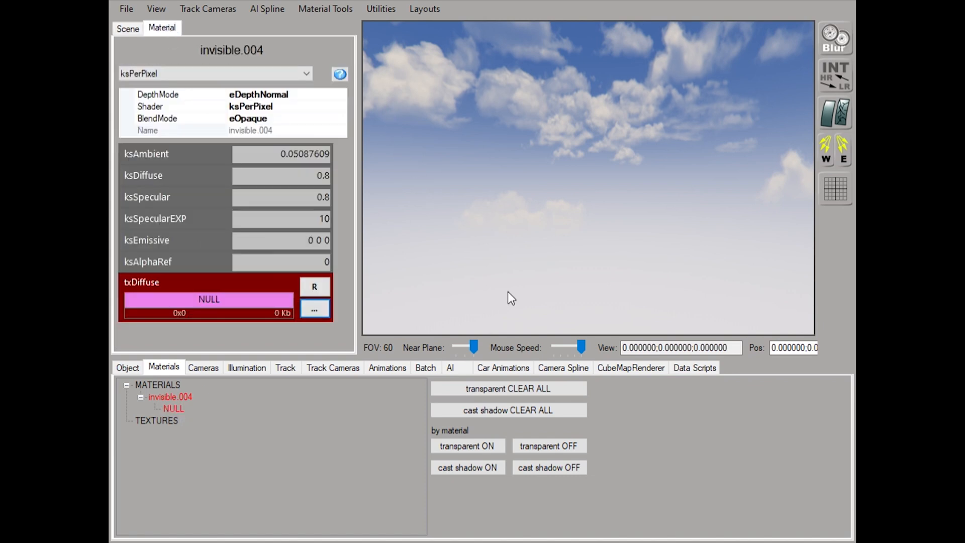
left_click(313, 308)
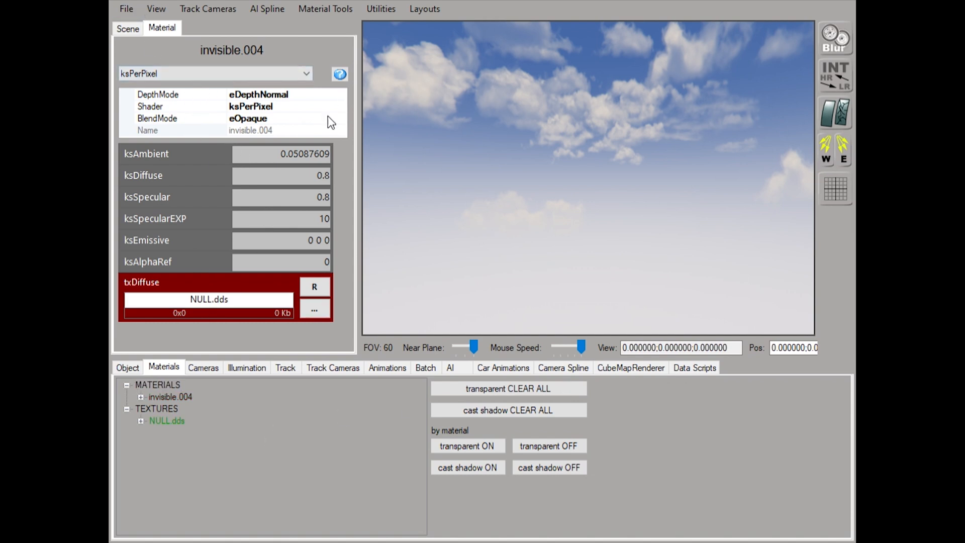
mouse_move(486, 195)
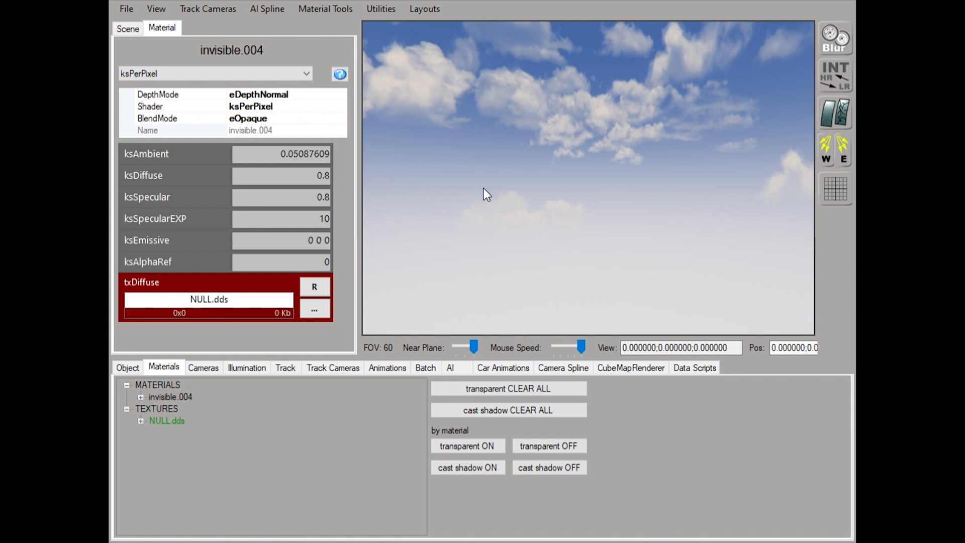
mouse_move(499, 273)
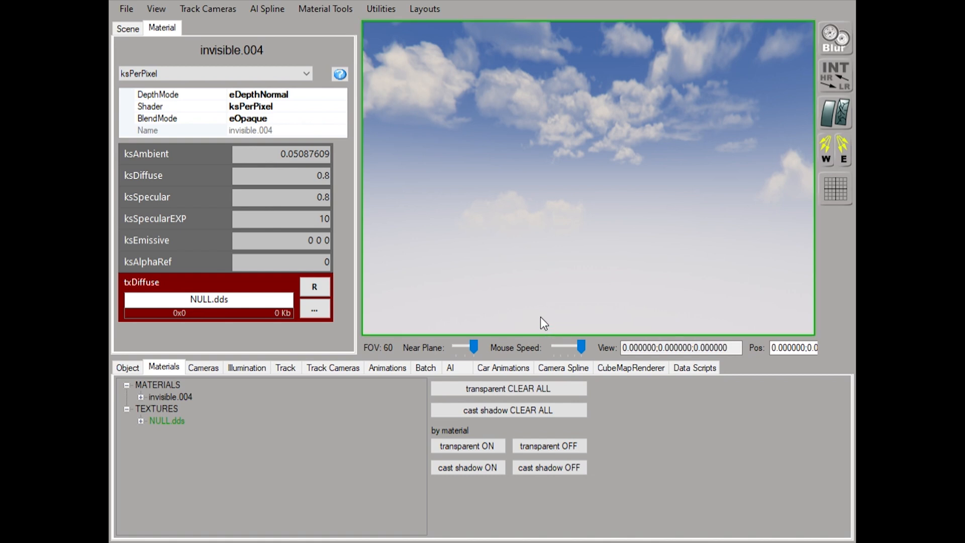
mouse_move(429, 239)
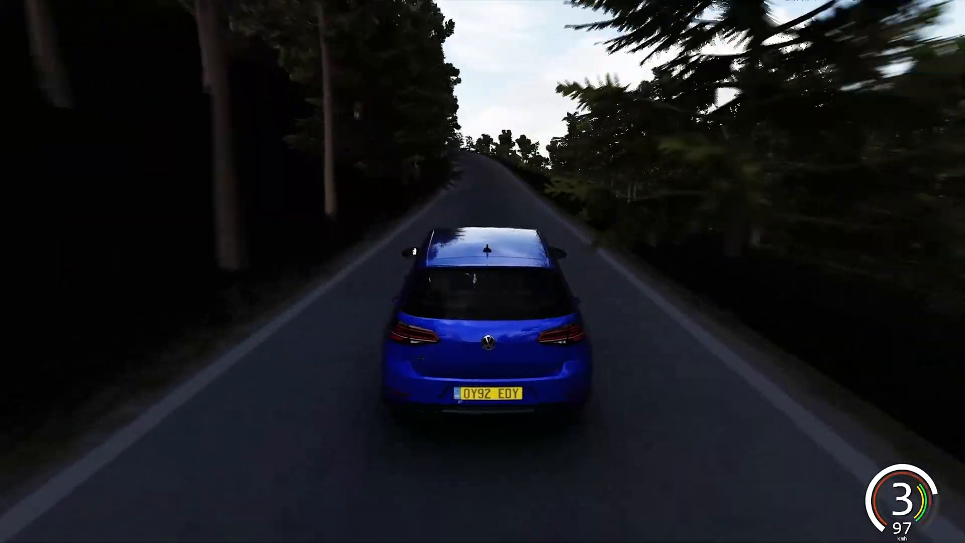
Step: Drive the car along the forest road between the trees, shifting up a gear
key("w")
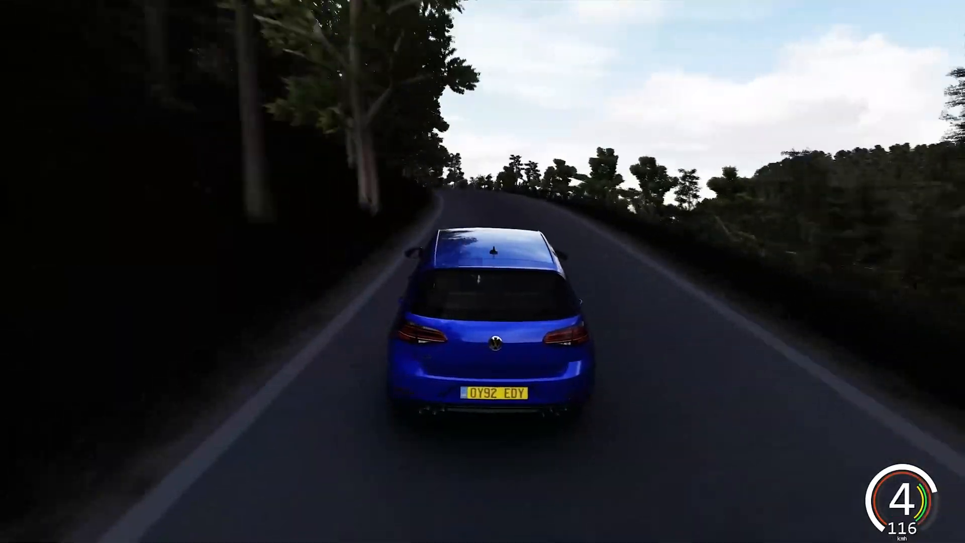